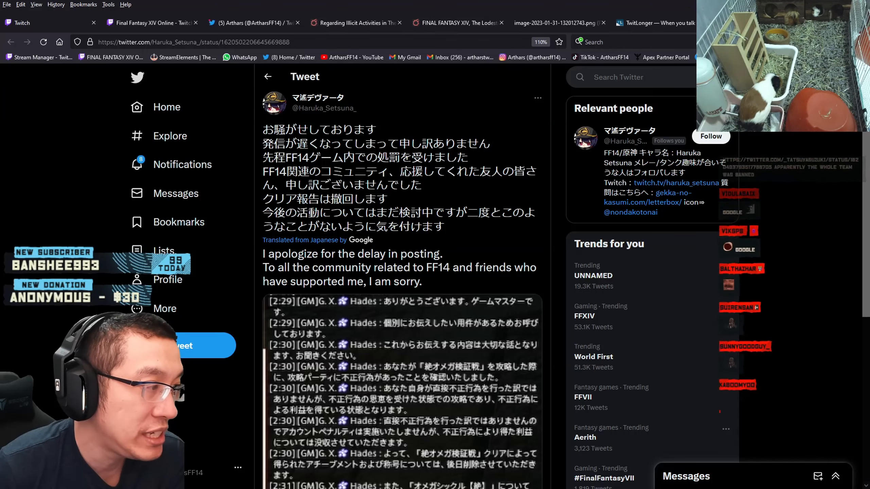
Highlight the tweet's Japanese line stating the author received an in-game penalty in FF14.
{"action": "left_click_drag", "start_coordinate": [297, 158], "coordinate": [468, 159]}
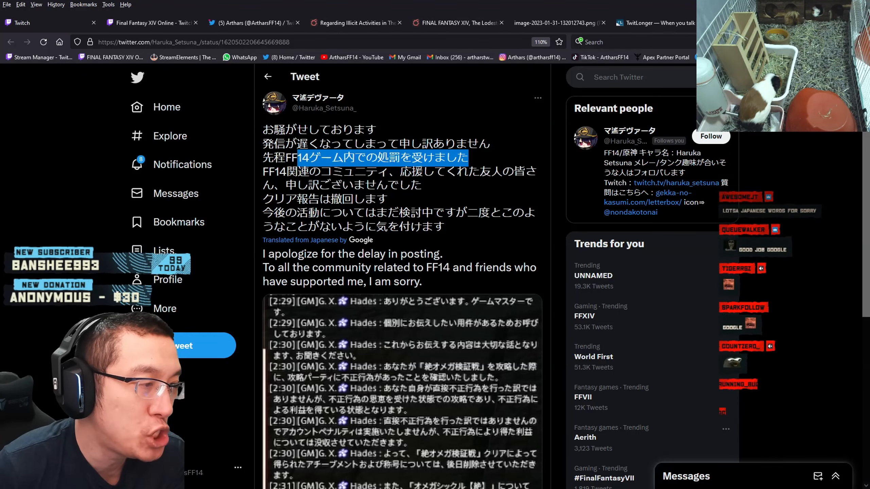